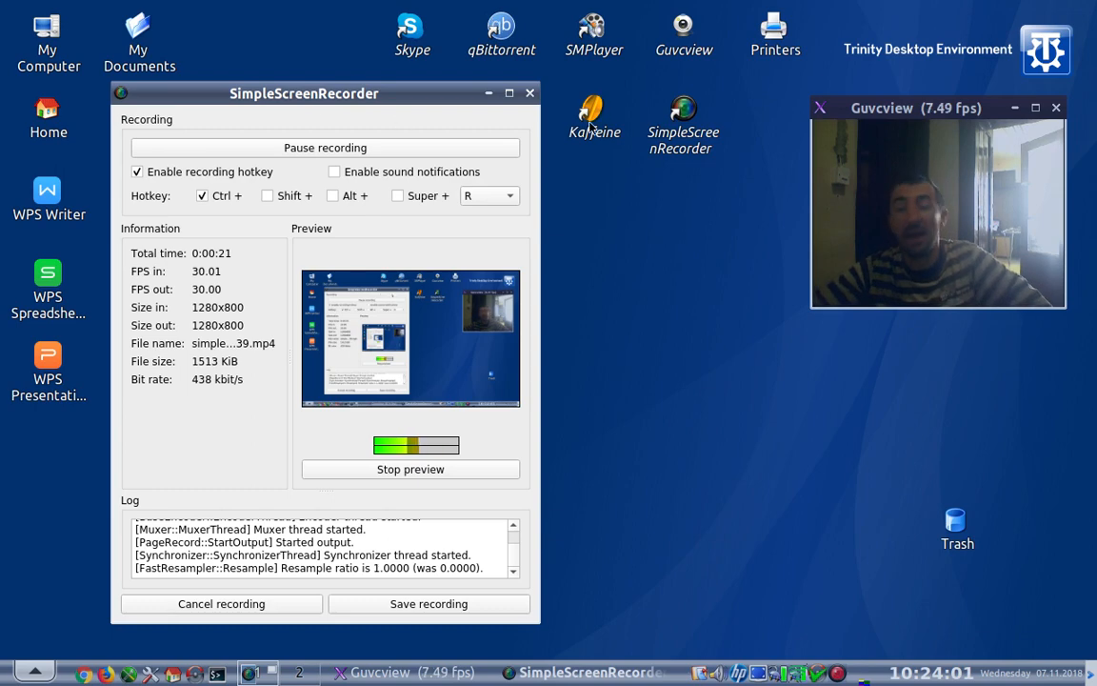
Move the SimpleScreenRecorder window aside so the desktop is clear while recording
{"action": "left_click_drag", "start_coordinate": [305, 93], "coordinate": [293, 103]}
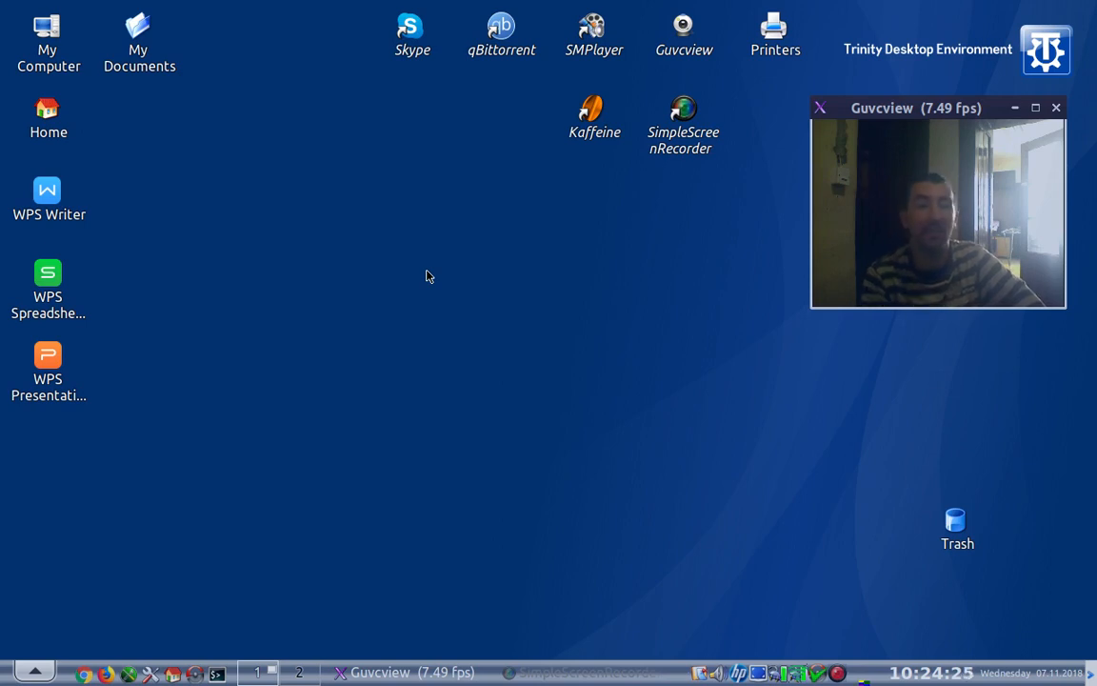
{"action": "mouse_move", "coordinate": [139, 347]}
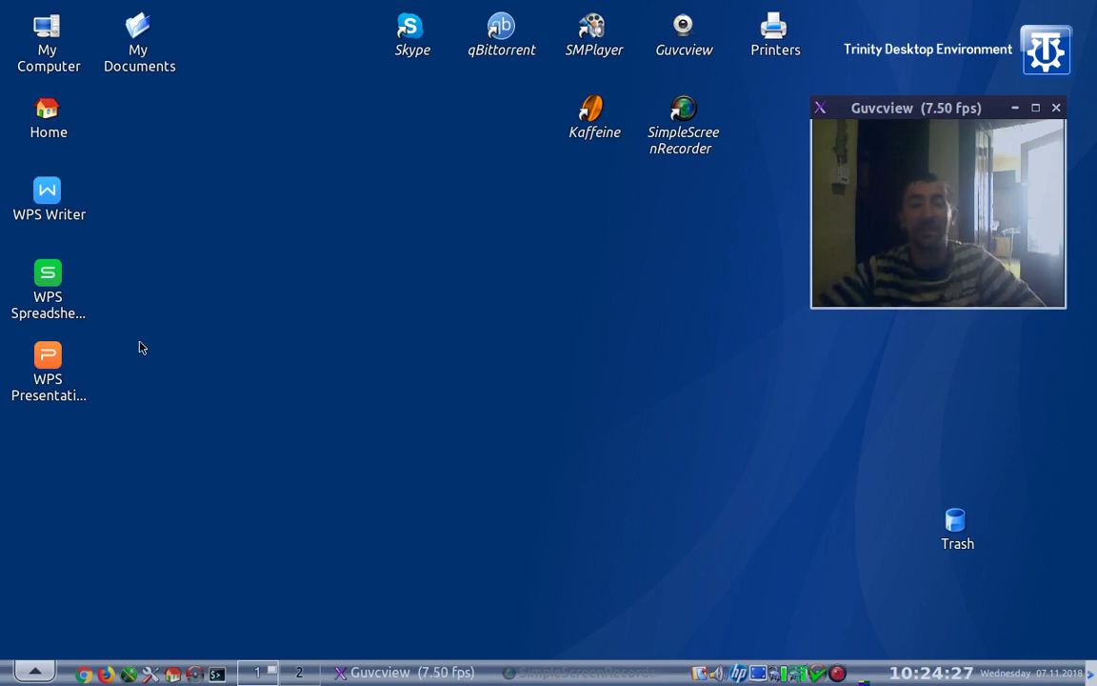
{"action": "mouse_move", "coordinate": [270, 311]}
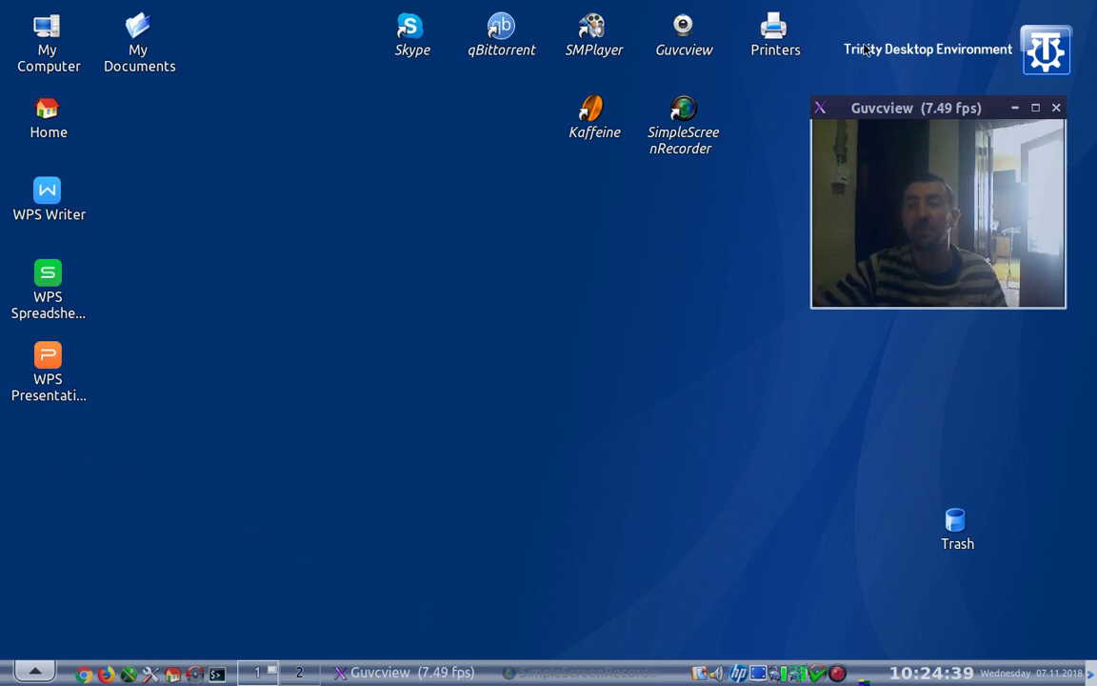
{"action": "mouse_move", "coordinate": [583, 512]}
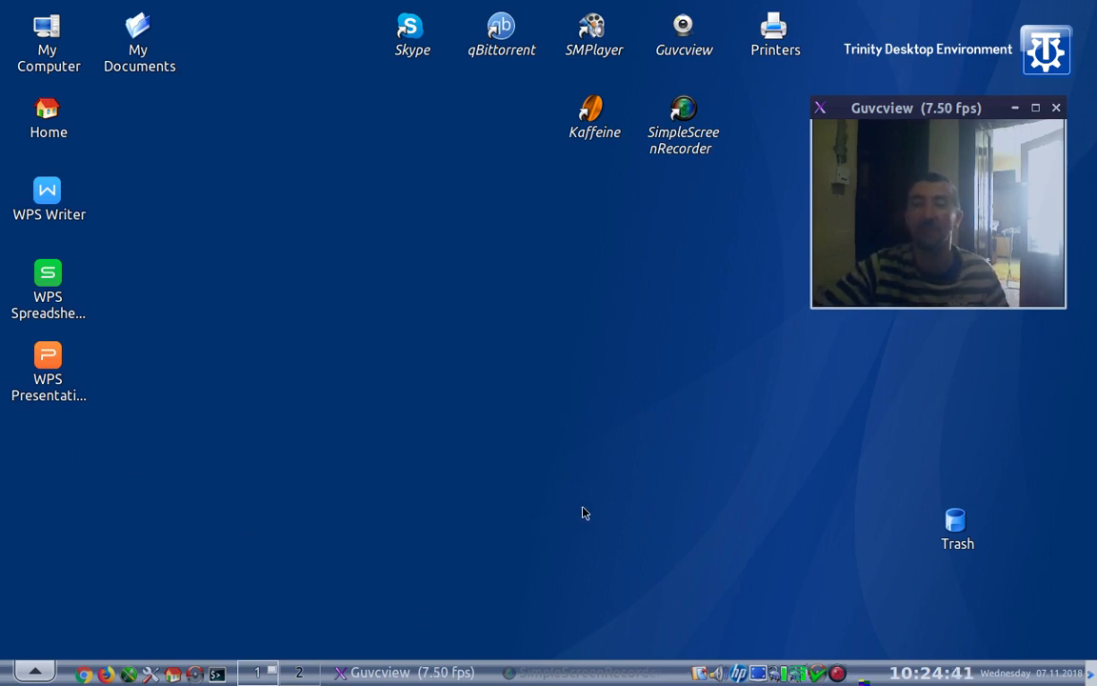
{"action": "mouse_move", "coordinate": [694, 500]}
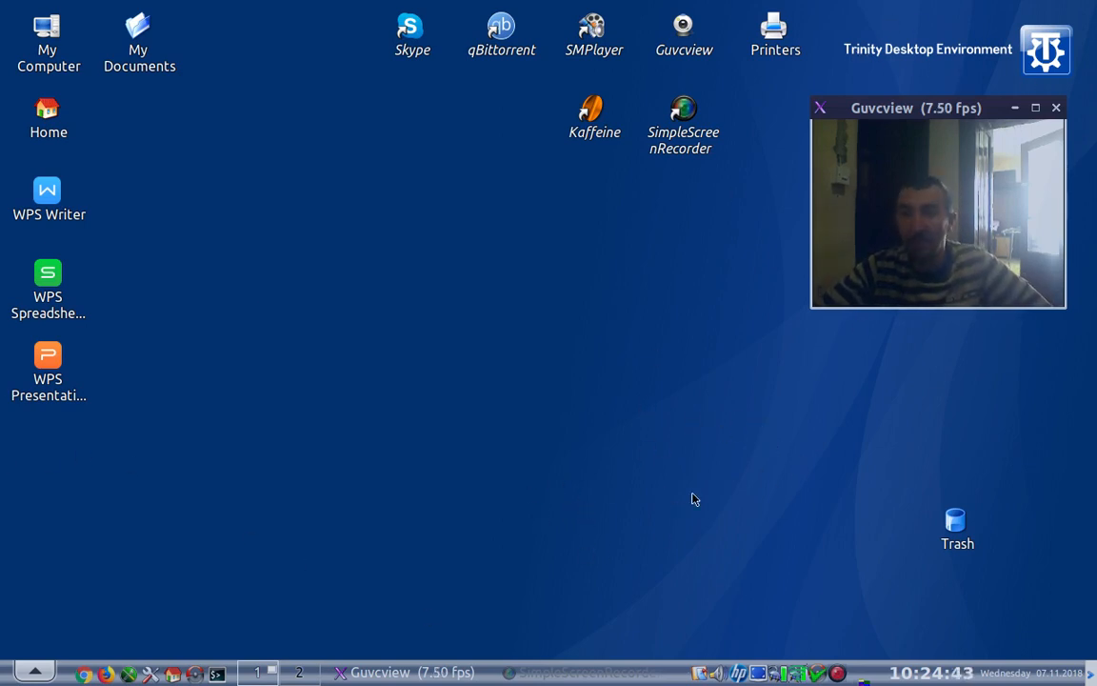
{"action": "mouse_move", "coordinate": [187, 506]}
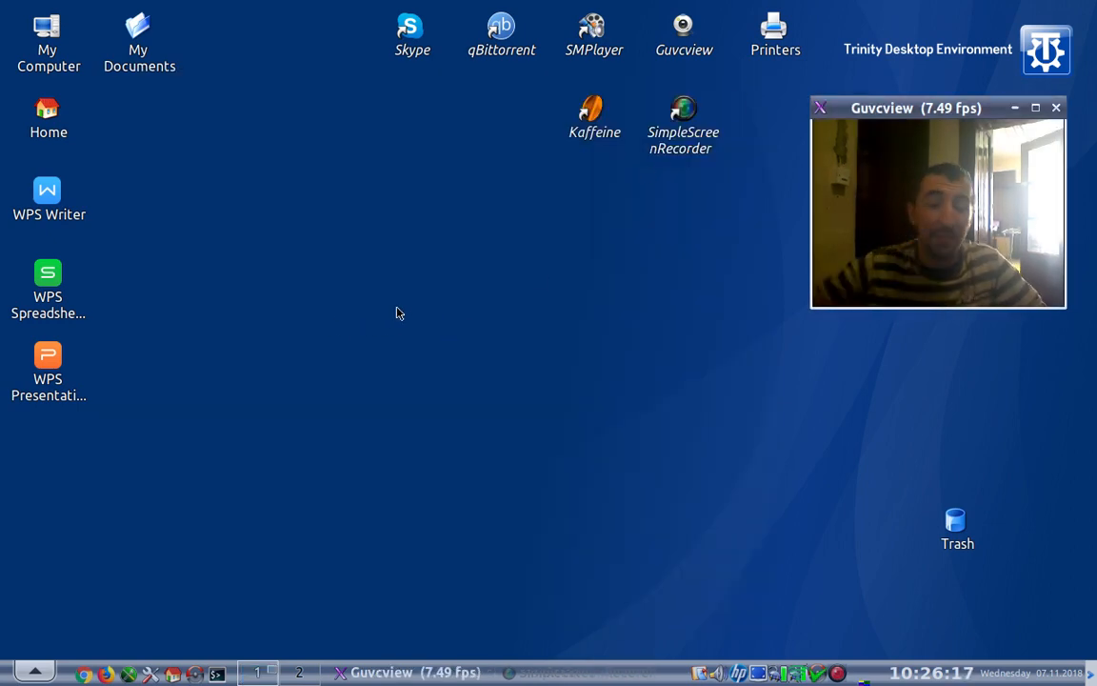
{"action": "mouse_move", "coordinate": [610, 472]}
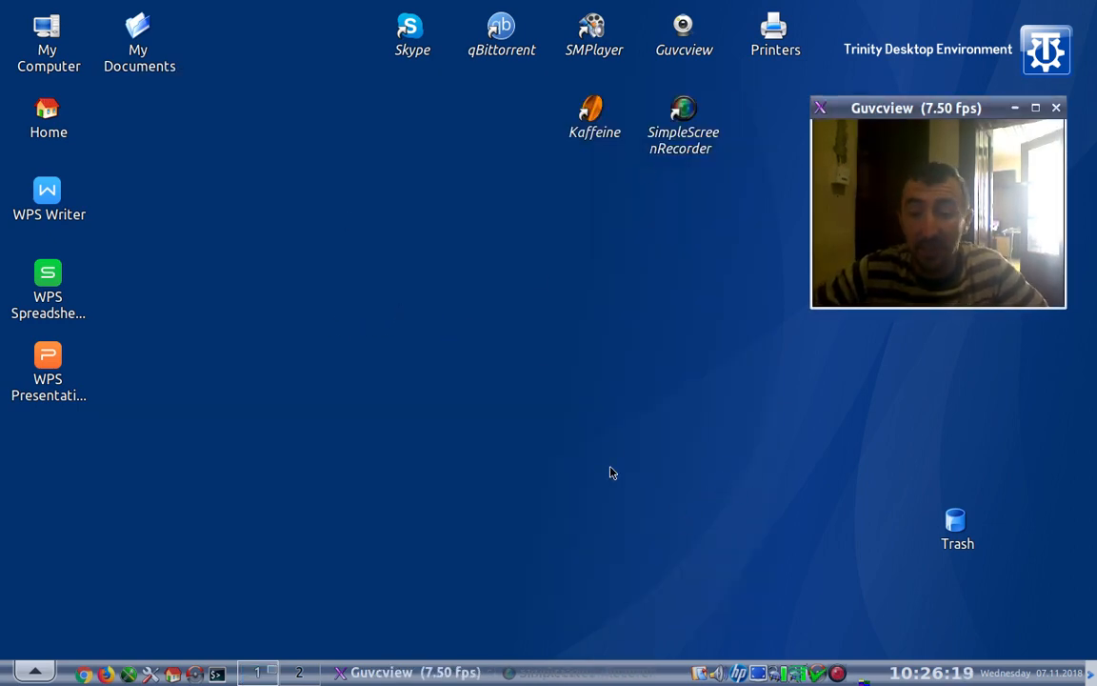
{"action": "mouse_move", "coordinate": [652, 503]}
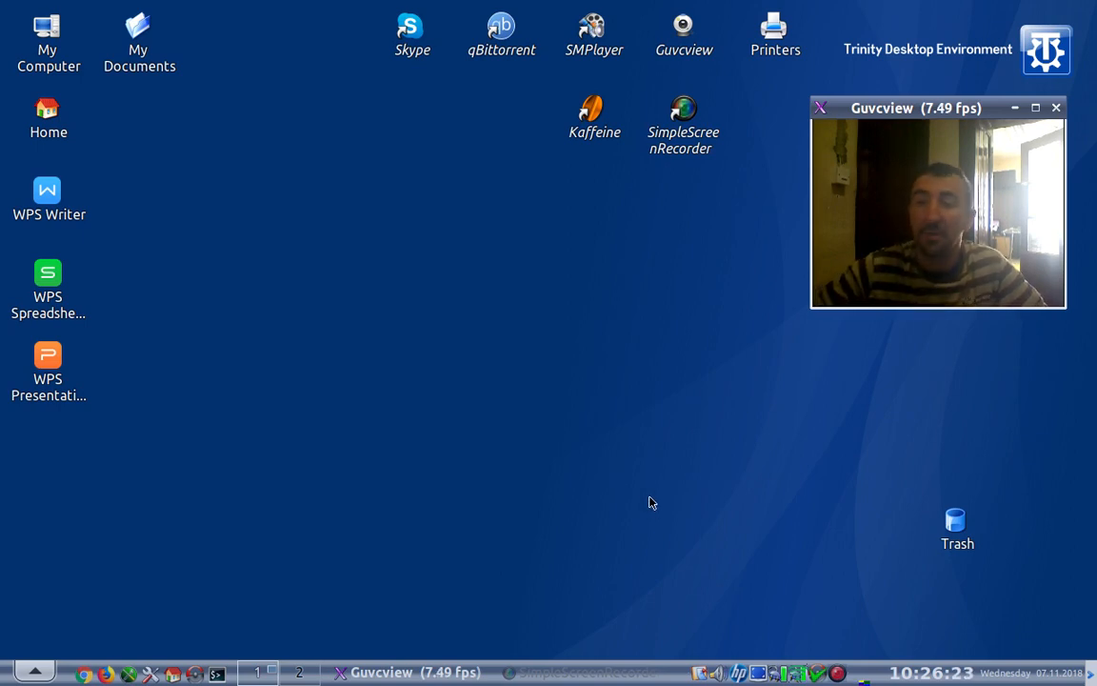
{"action": "mouse_move", "coordinate": [88, 44]}
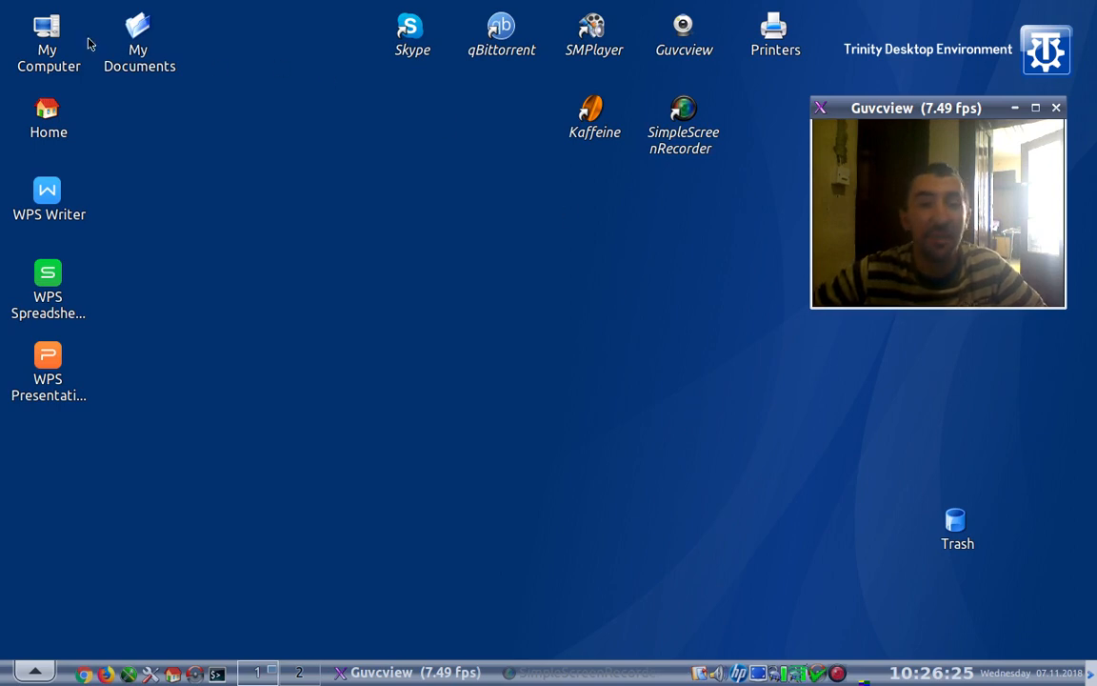
{"action": "mouse_move", "coordinate": [46, 35]}
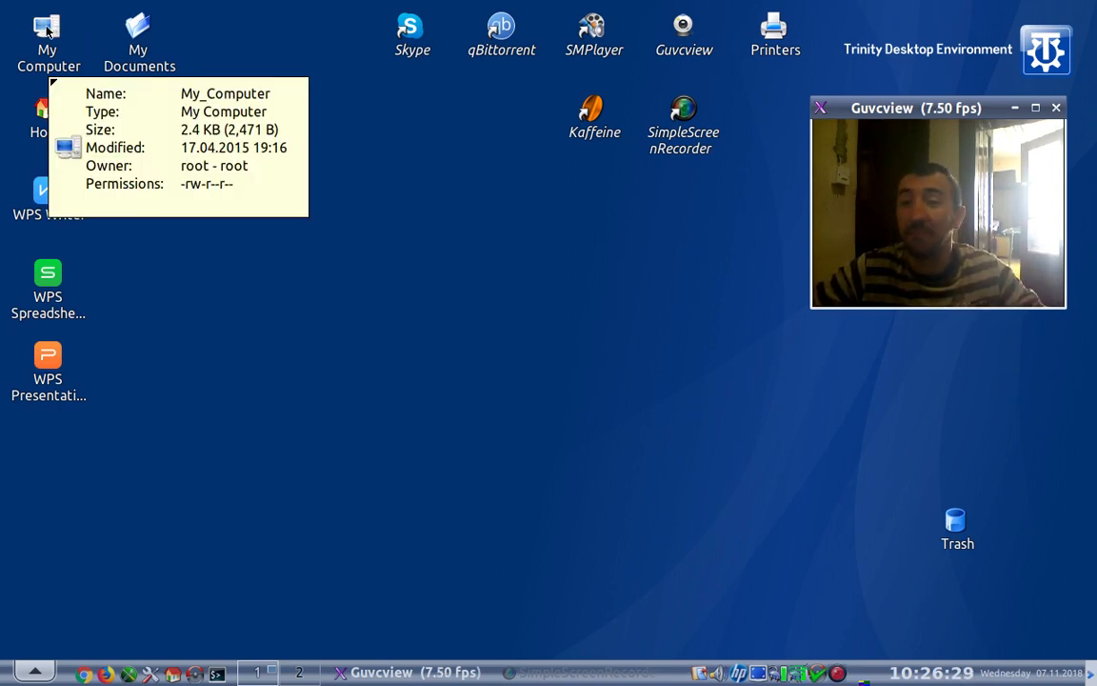
{"action": "mouse_move", "coordinate": [282, 366]}
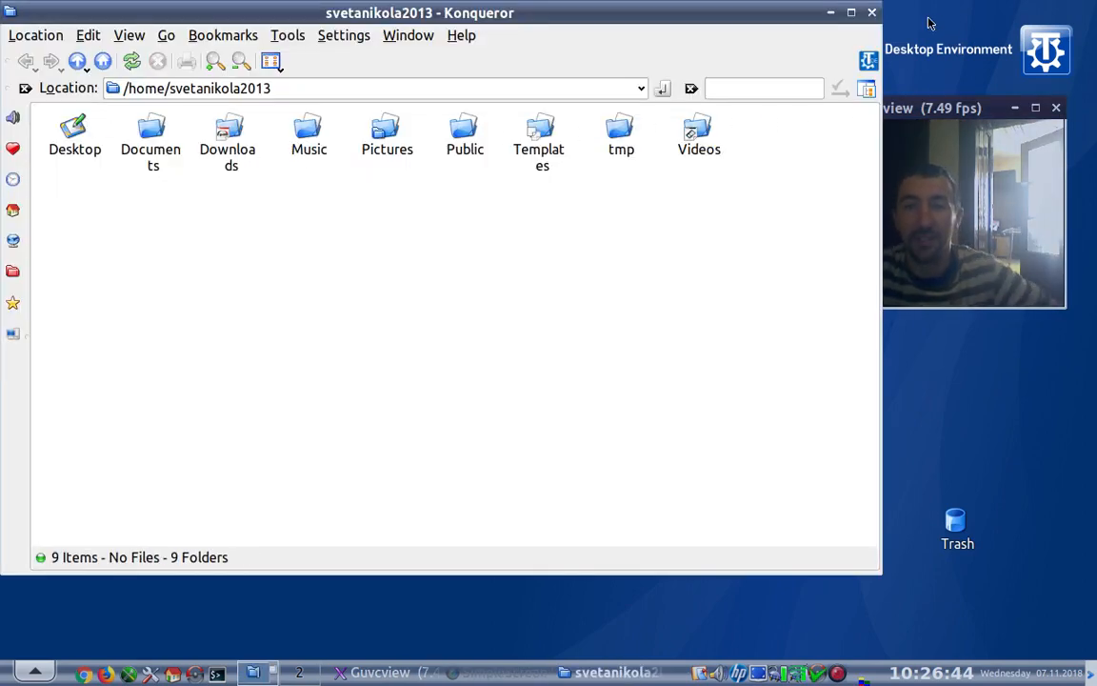
{"action": "mouse_move", "coordinate": [815, 58]}
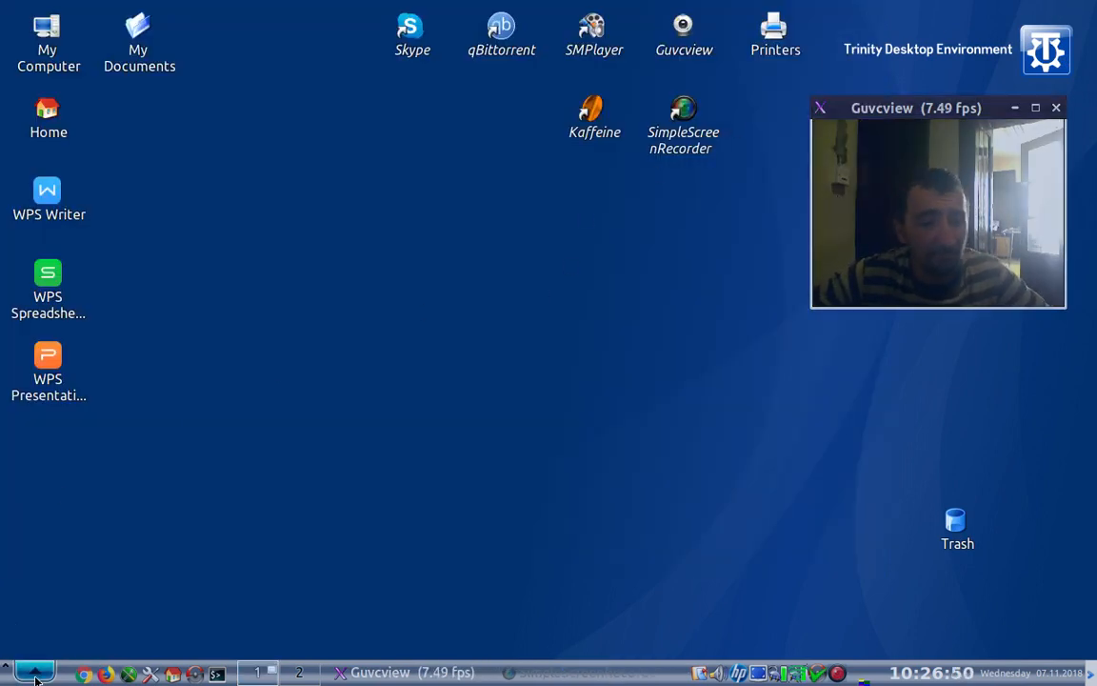
Bring up the K application launcher menu to find the YouTube-dl GUI entry
{"action": "left_click", "coordinate": [35, 672]}
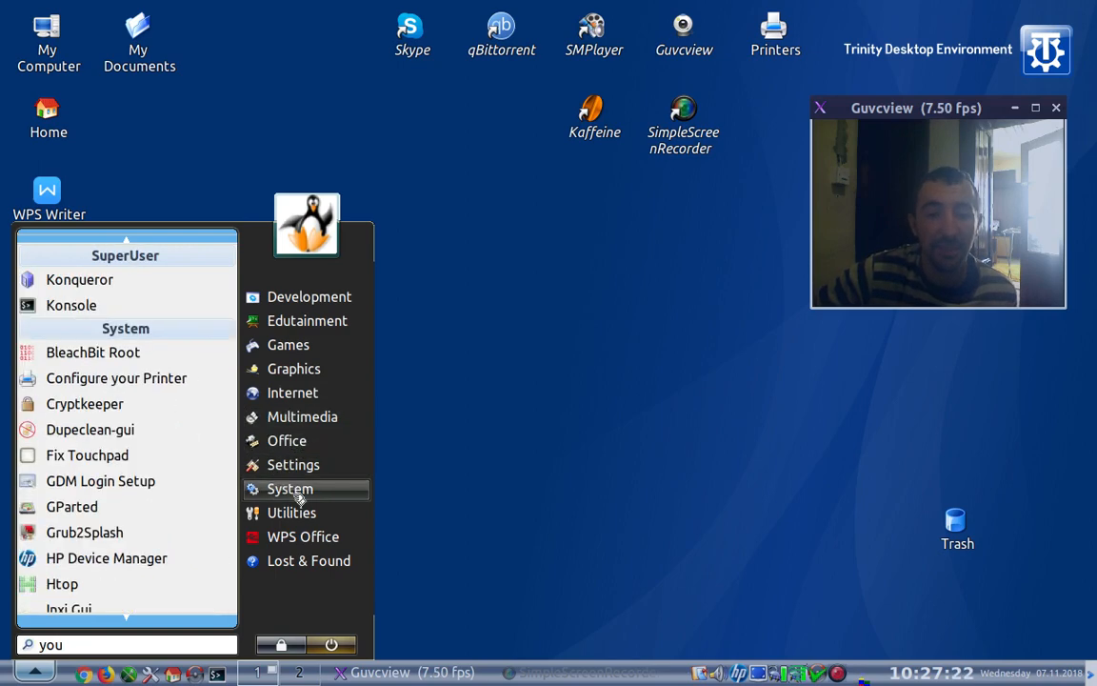
{"action": "mouse_move", "coordinate": [303, 537]}
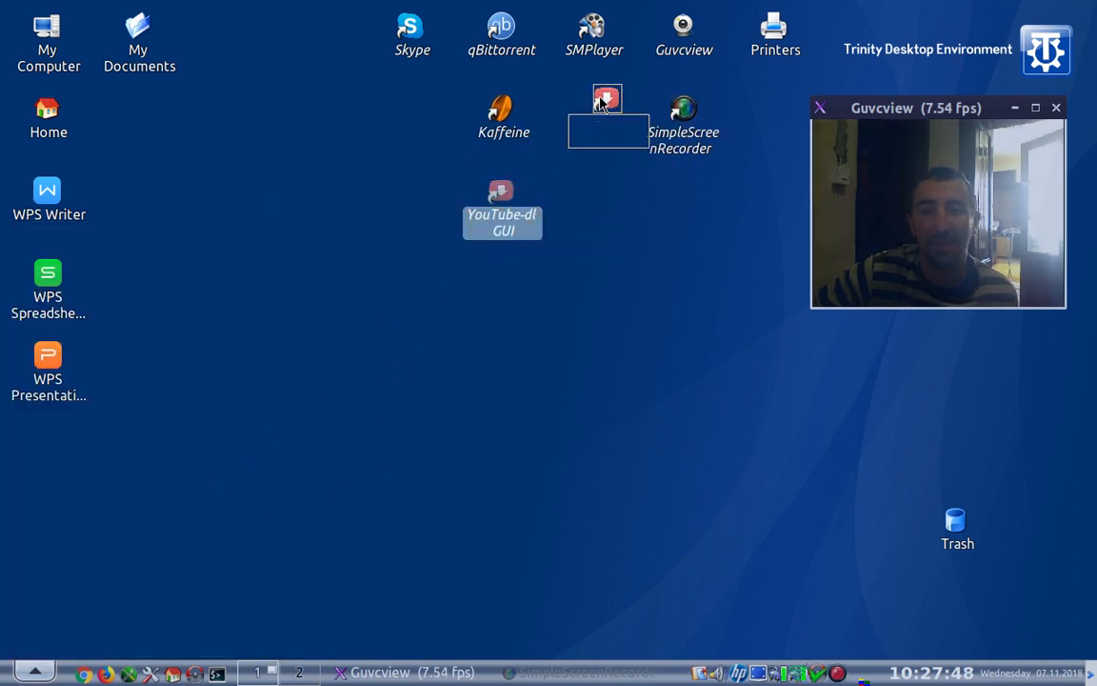
Position the YouTube-dl GUI icon in the top row between Kaffeine and SimpleScreenRecorder
{"action": "right_click", "coordinate": [343, 322]}
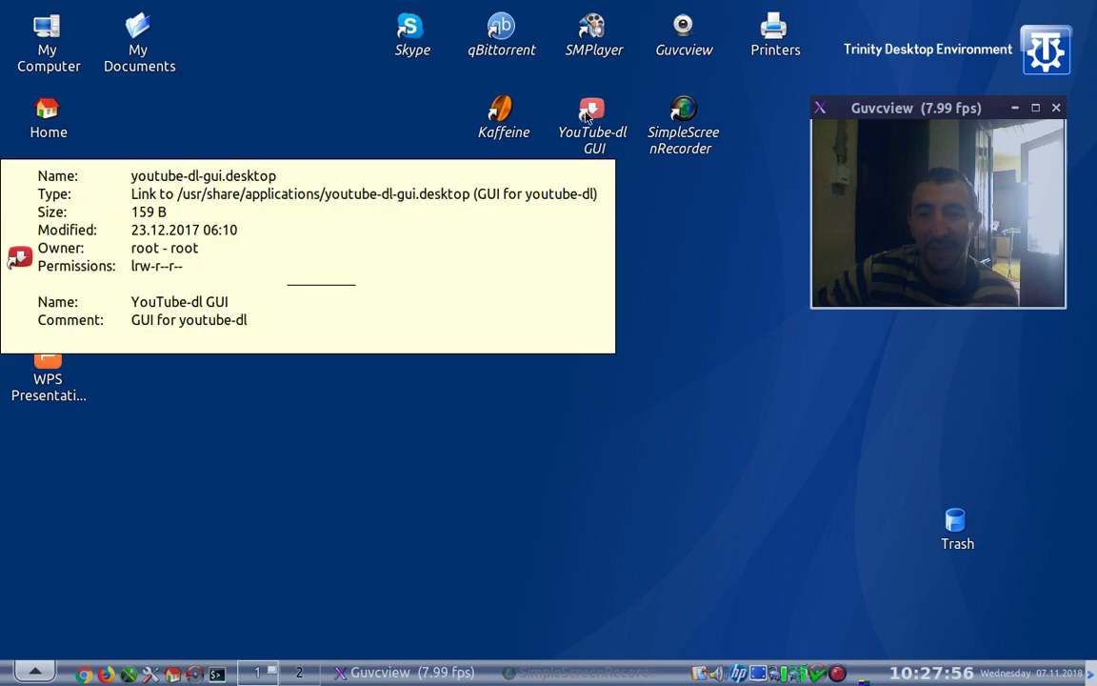
{"action": "right_click", "coordinate": [524, 448]}
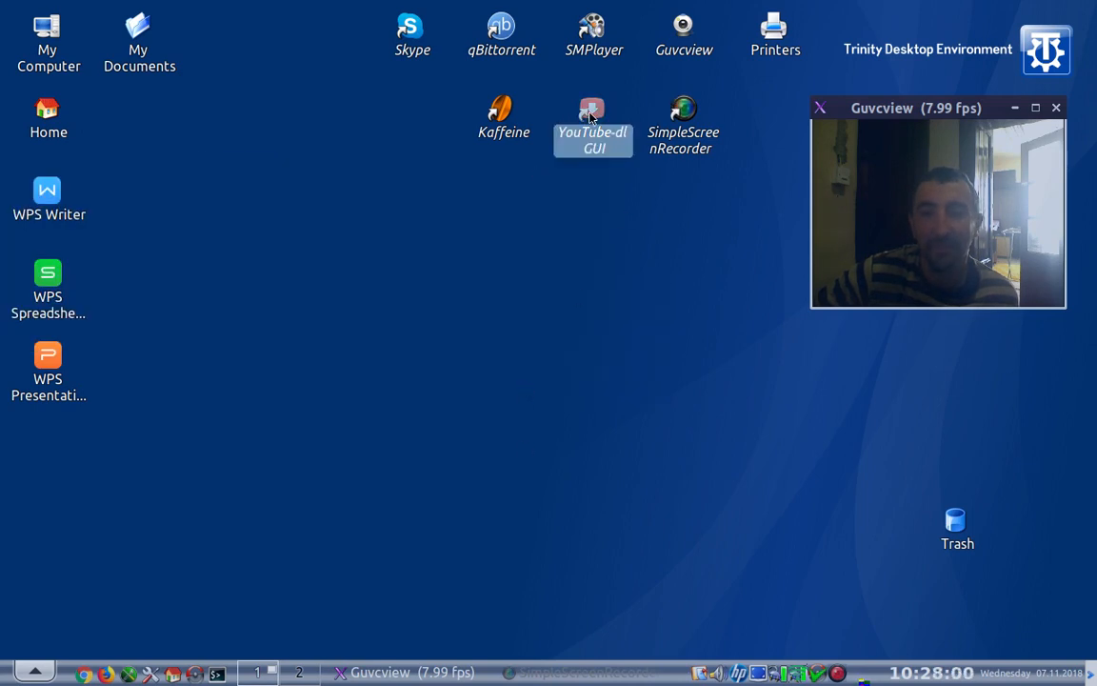
{"action": "double_click", "coordinate": [592, 114]}
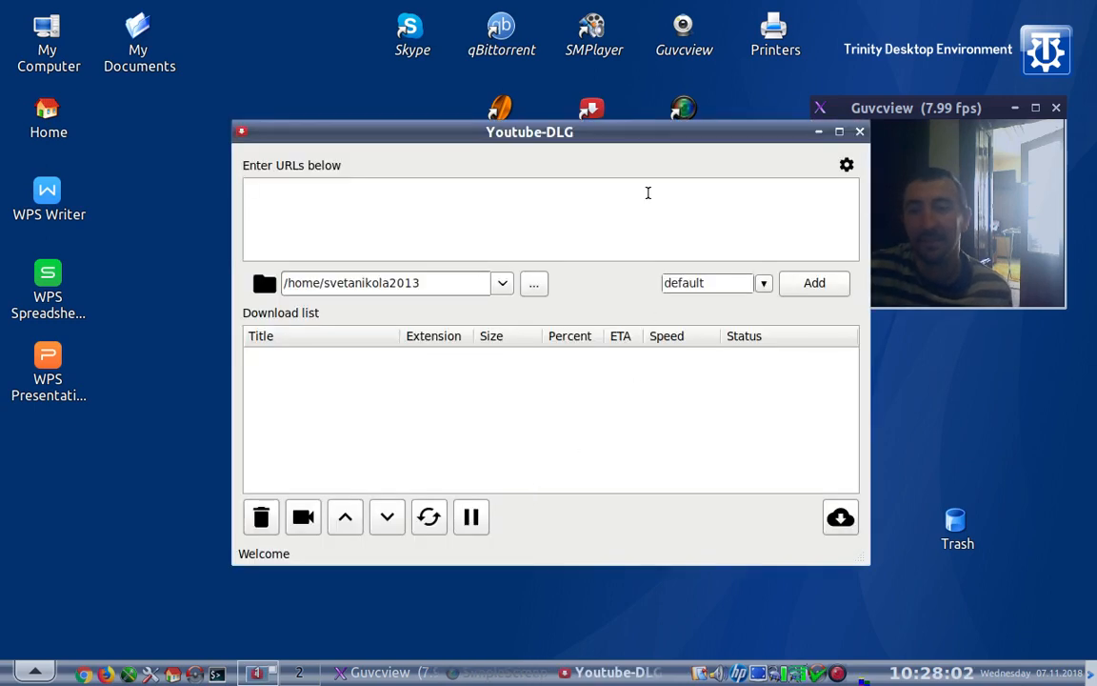
{"action": "left_click_drag", "start_coordinate": [530, 131], "coordinate": [413, 187]}
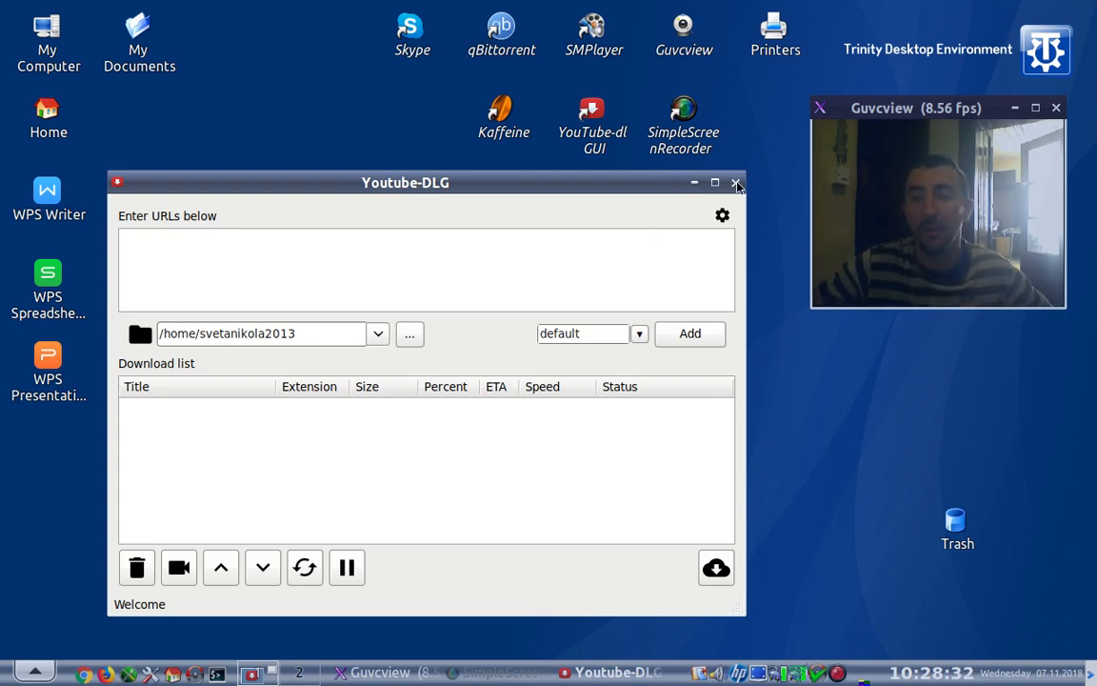
{"action": "left_click", "coordinate": [737, 183]}
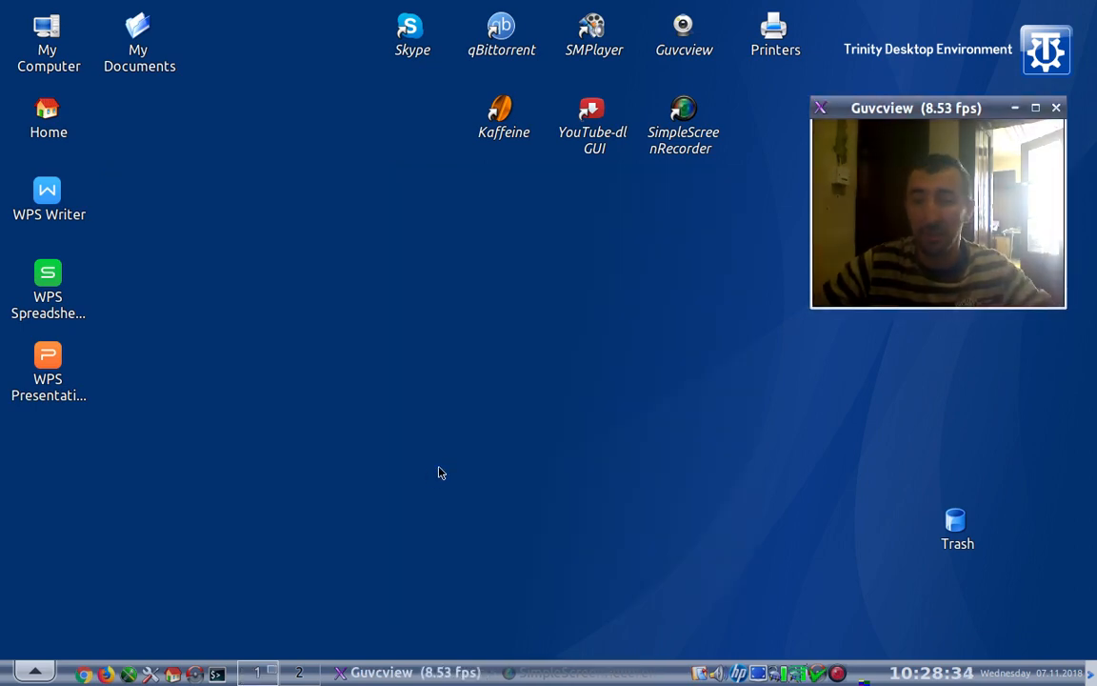